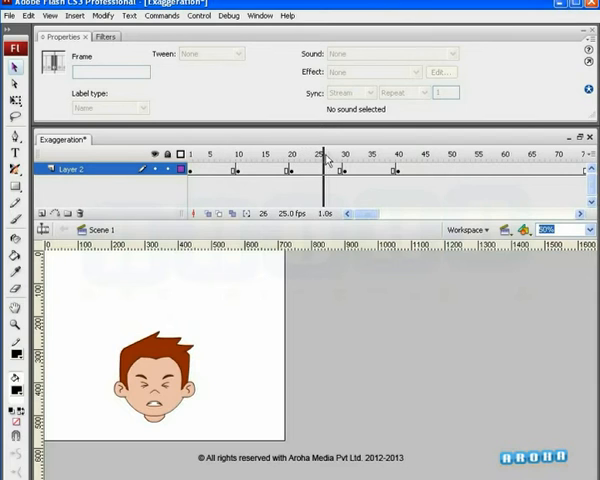
Scrub the timeline to frame 7 to show the boy's neutral opening pose.
{"action": "left_click", "coordinate": [368, 155]}
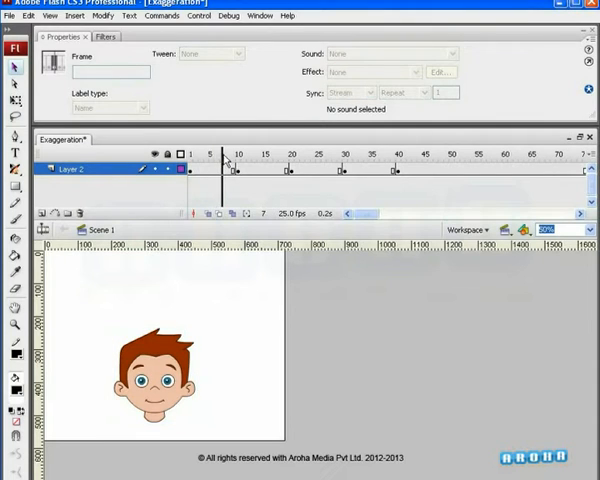
Step through the anticipation, squash and stretched shocked keys at frames 11, 25, 32 and 33.
{"action": "left_click", "coordinate": [211, 154]}
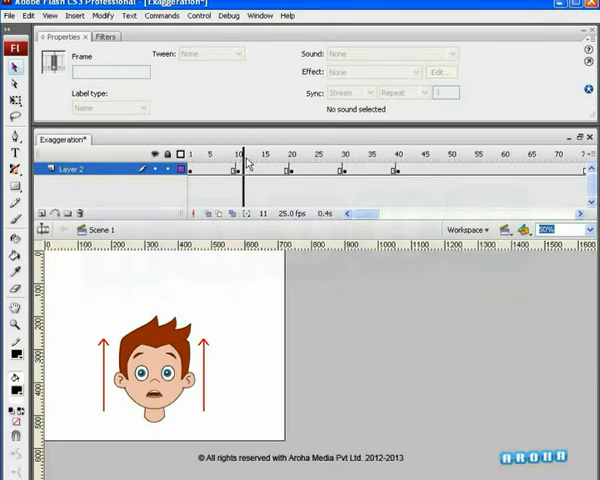
{"action": "left_click", "coordinate": [316, 154]}
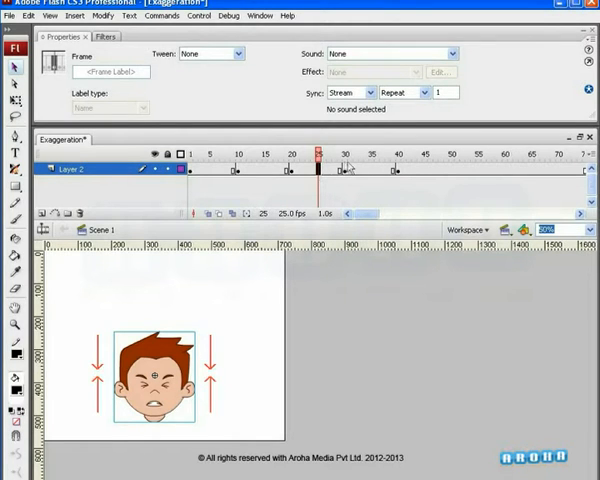
{"action": "left_click", "coordinate": [355, 154]}
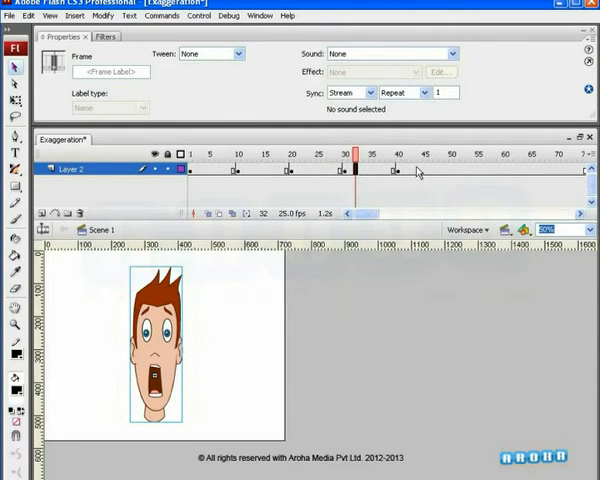
{"action": "left_click", "coordinate": [414, 155]}
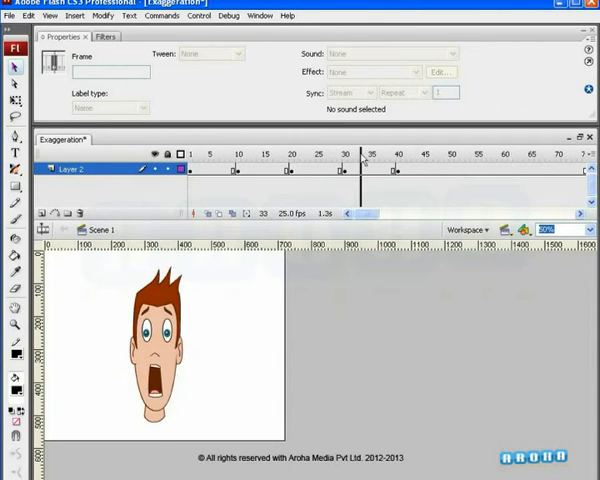
{"action": "left_click", "coordinate": [437, 156]}
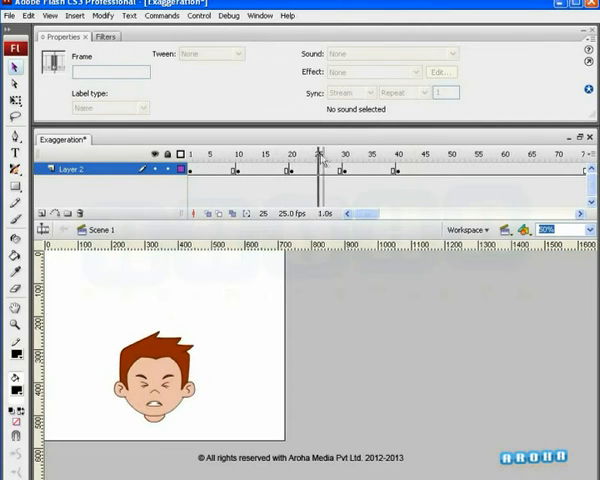
Move the playhead to frame 43 to show the worried closing expression.
{"action": "left_click", "coordinate": [367, 155]}
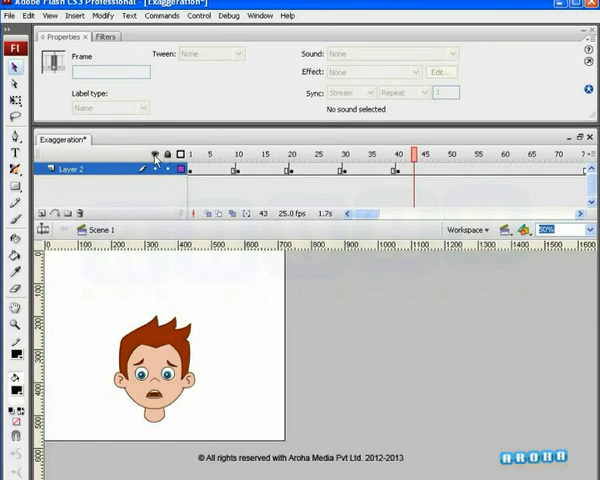
View the worried pose at frame 42, then return to frame 20's squash pose.
{"action": "left_click", "coordinate": [311, 163]}
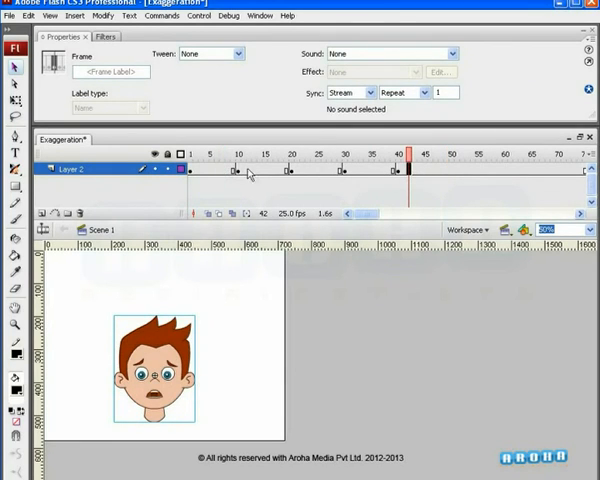
{"action": "left_click", "coordinate": [291, 156]}
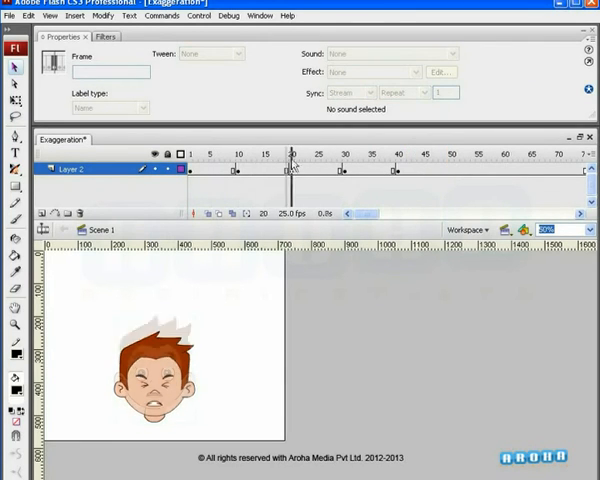